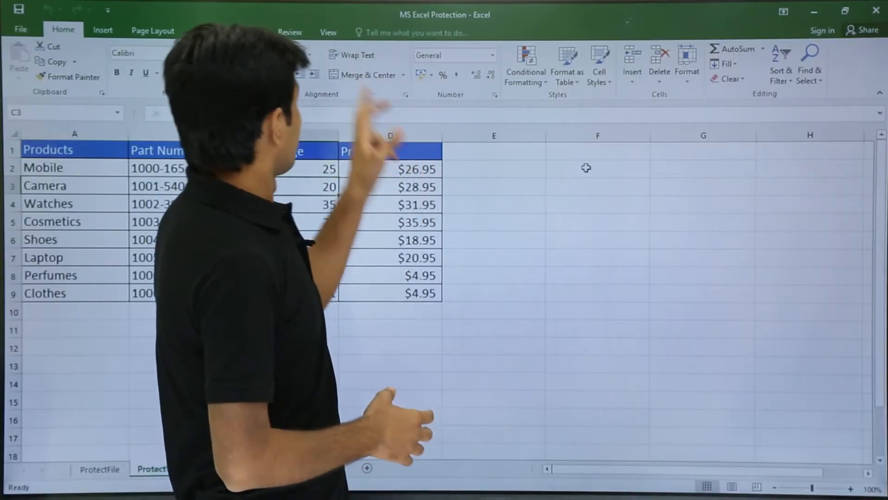
Show the Review tab's protection commands beside the ProtectWorkbook product price table.
{"action": "left_click", "coordinate": [290, 31]}
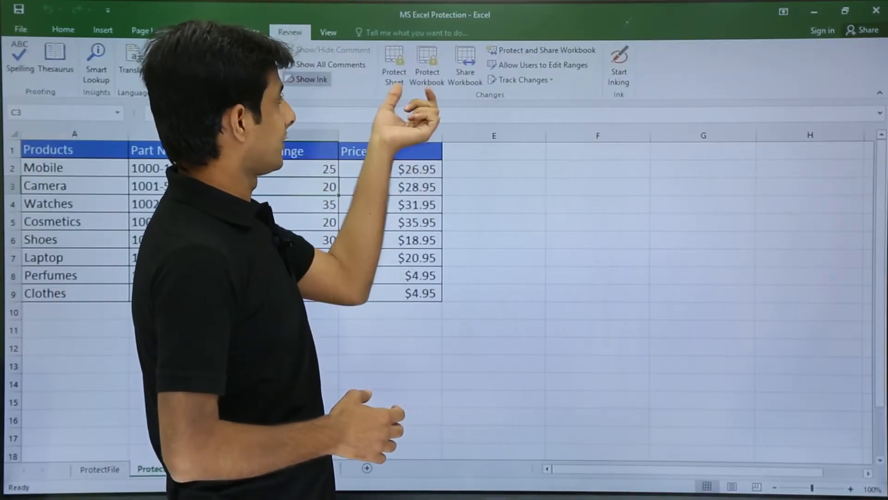
{"action": "left_click", "coordinate": [171, 468]}
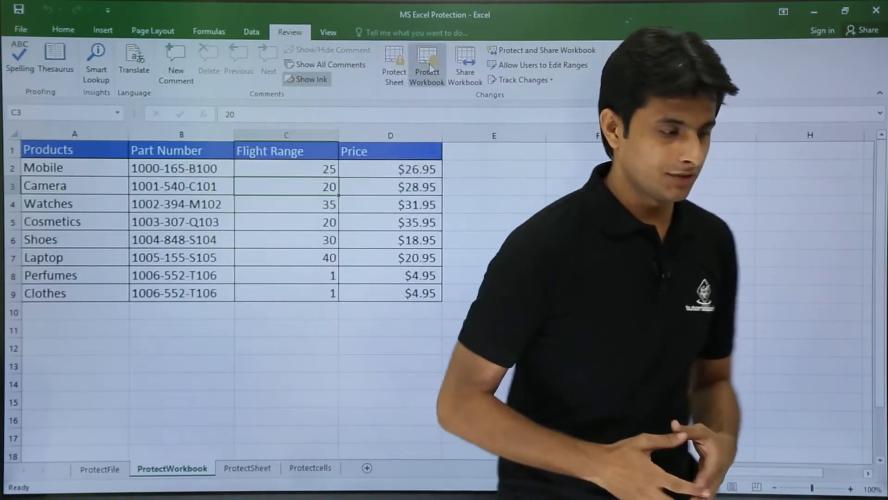
{"action": "mouse_move", "coordinate": [427, 64]}
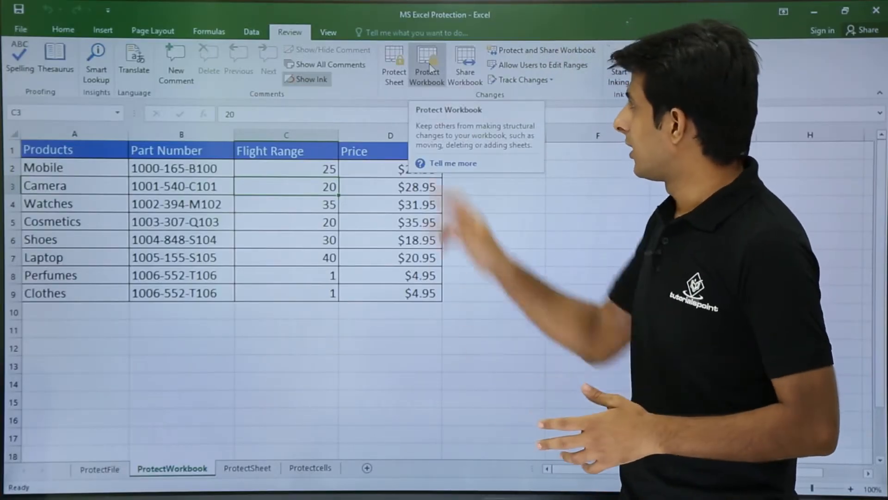
Protect the workbook structure with a password, confirming it a second time.
{"action": "left_click", "coordinate": [427, 64]}
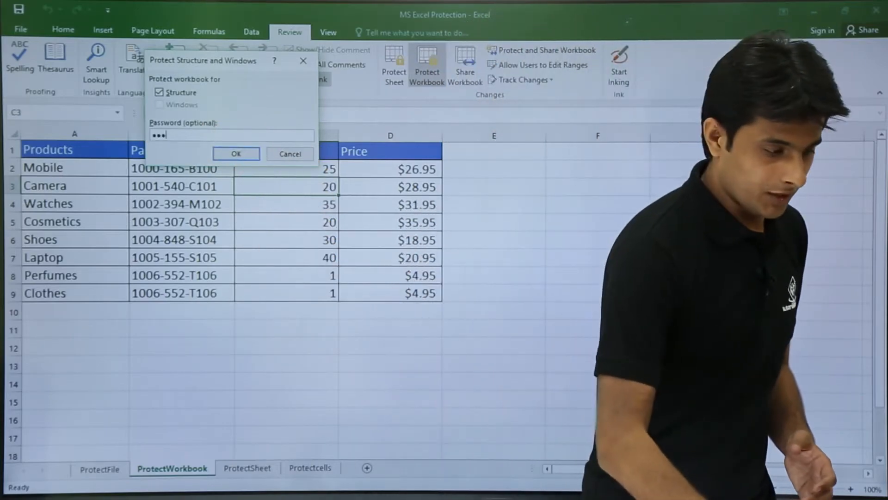
{"action": "left_click", "coordinate": [235, 154]}
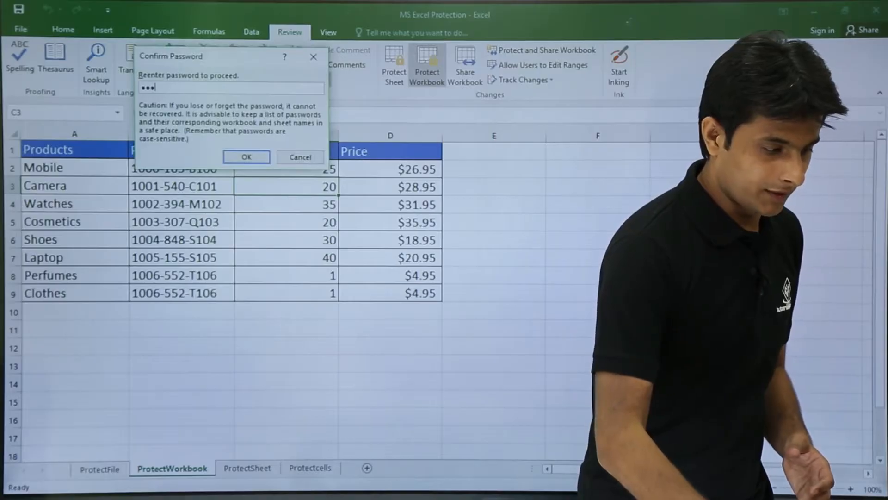
{"action": "left_click", "coordinate": [245, 157]}
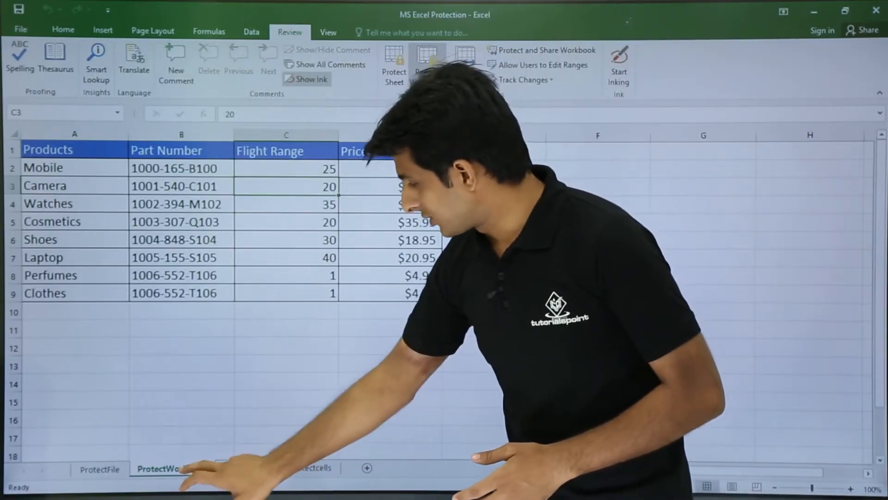
Check the ProtectWorkbook tab's disabled sheet options, then bring up the Unprotect Workbook prompt.
{"action": "right_click", "coordinate": [164, 468]}
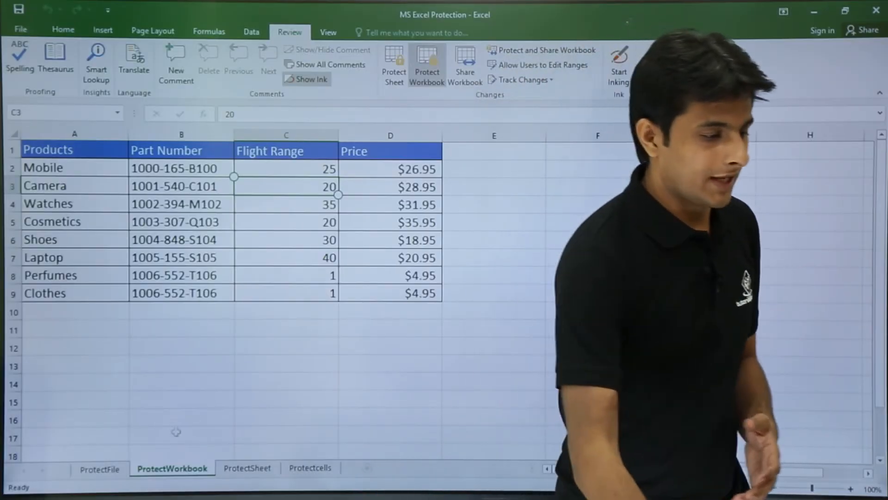
{"action": "left_click", "coordinate": [427, 62]}
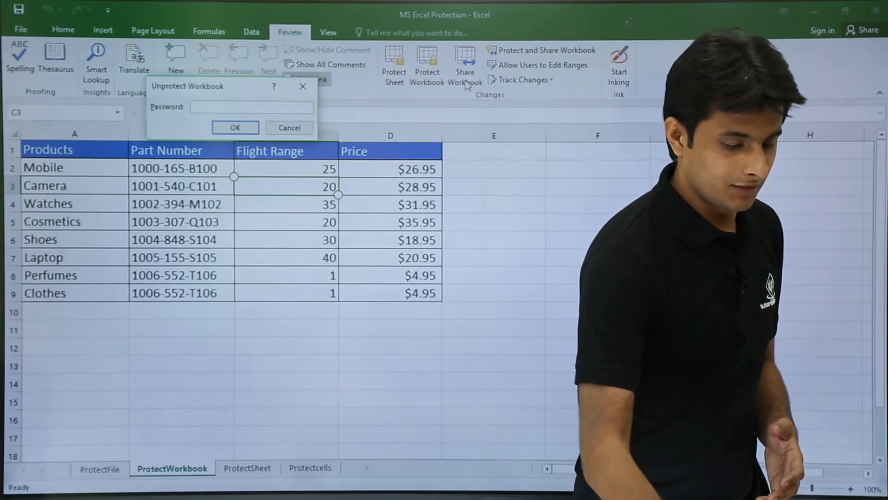
Unprotect the workbook with its password and confirm the ProtectWorkbook tab options are enabled.
{"action": "left_click", "coordinate": [235, 126]}
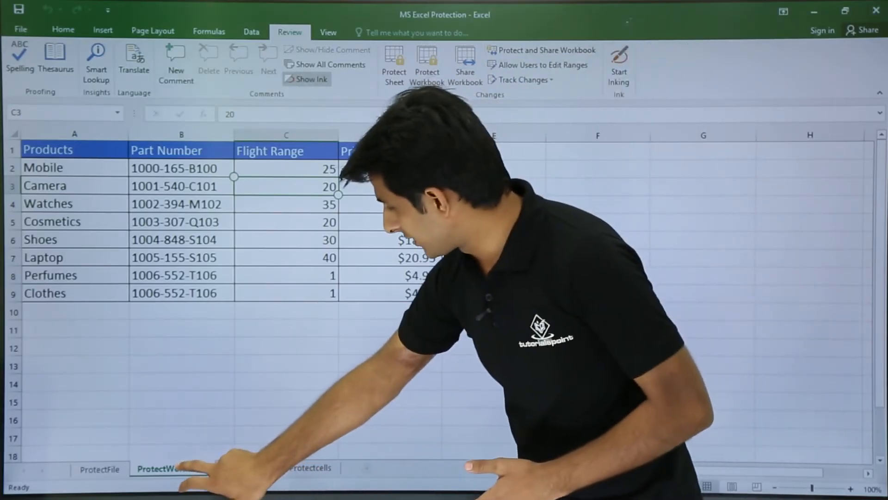
{"action": "right_click", "coordinate": [172, 469]}
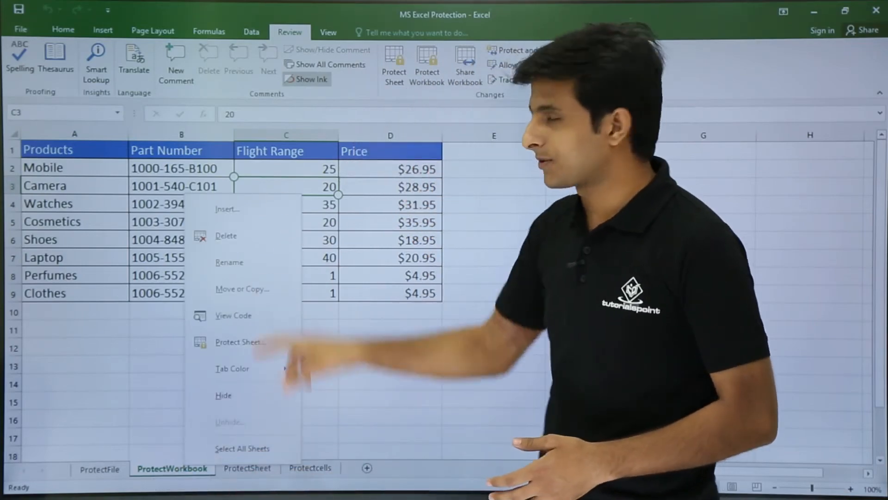